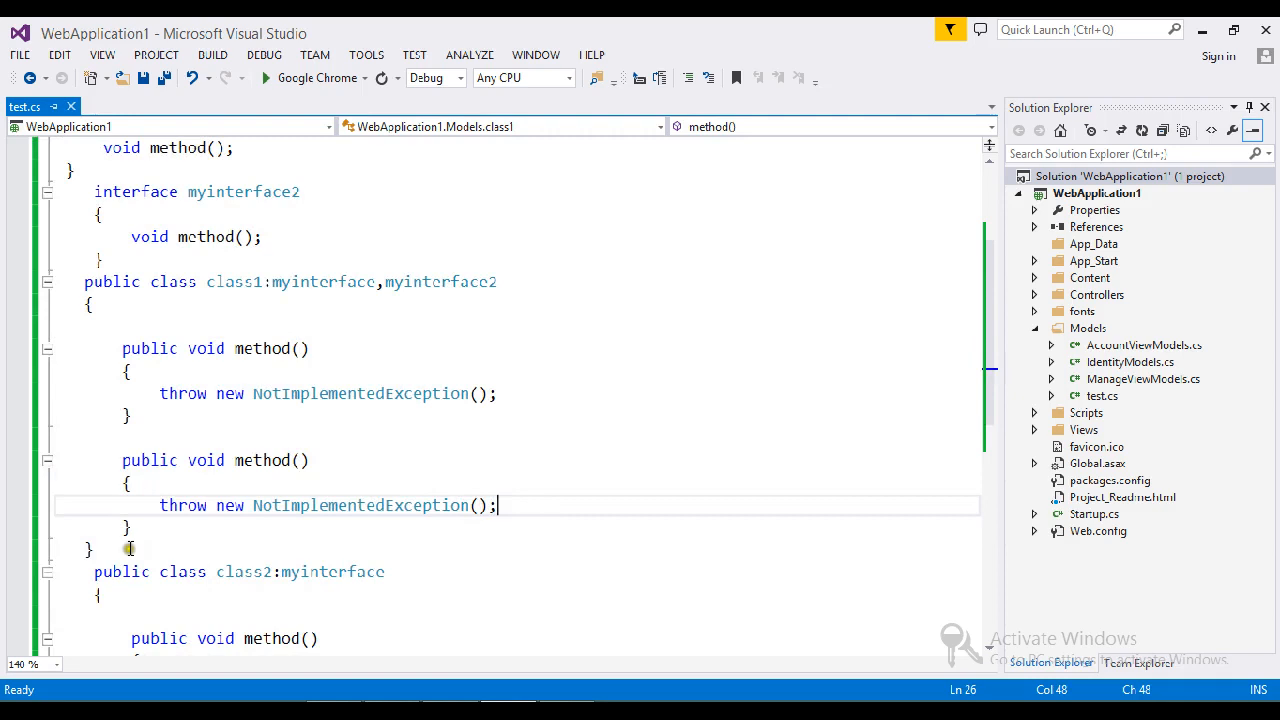
- Qualify class1's two methods as myinterface.method() and myinterface2.method()
double_click(263, 460)
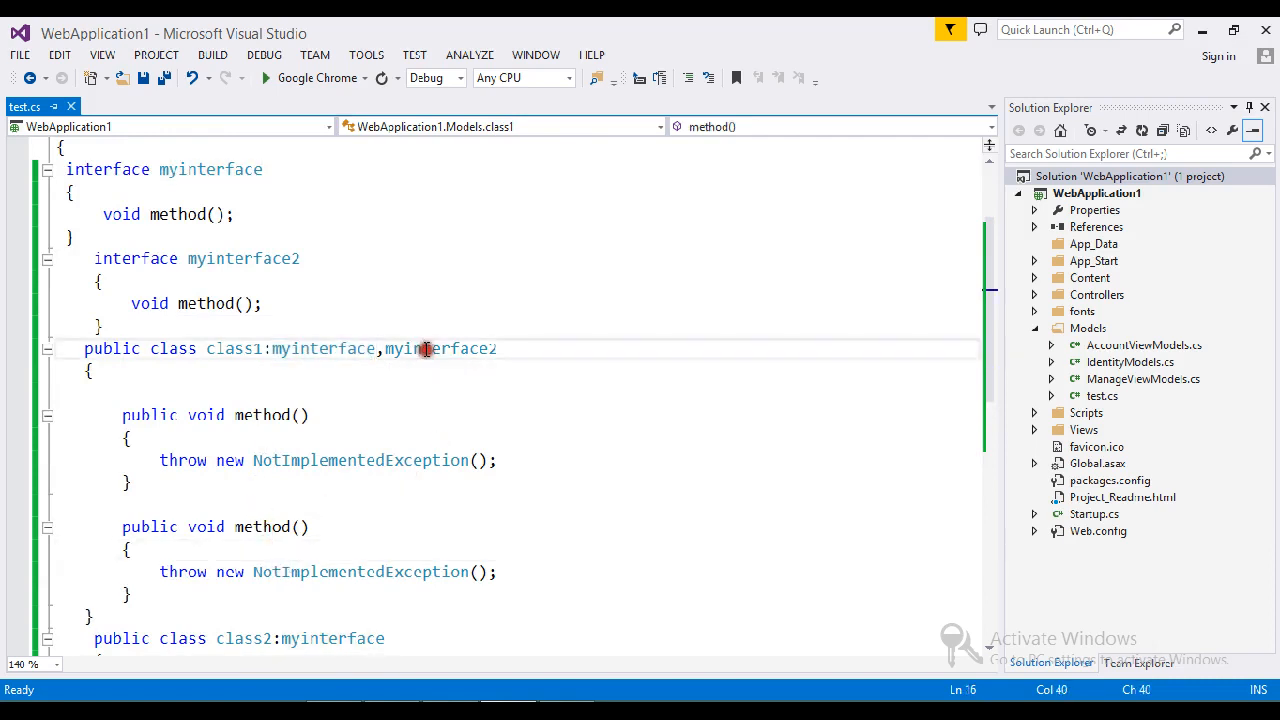
double_click(322, 348)
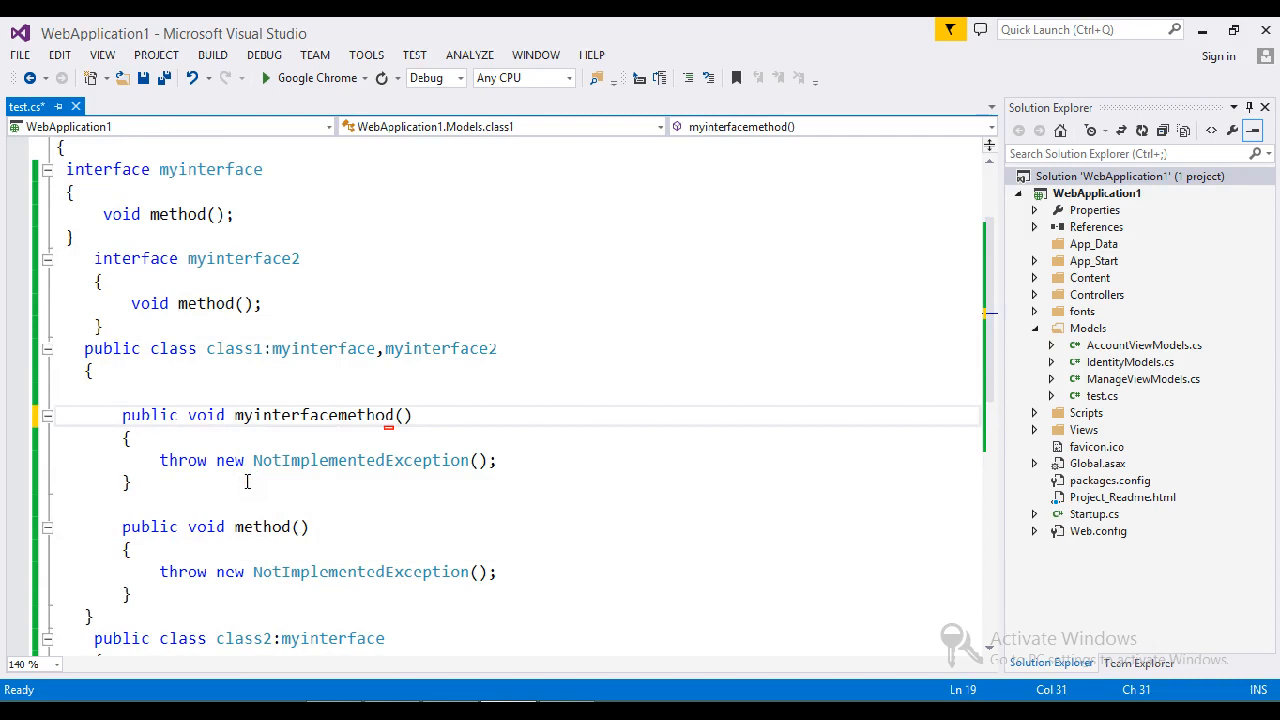
text(.)
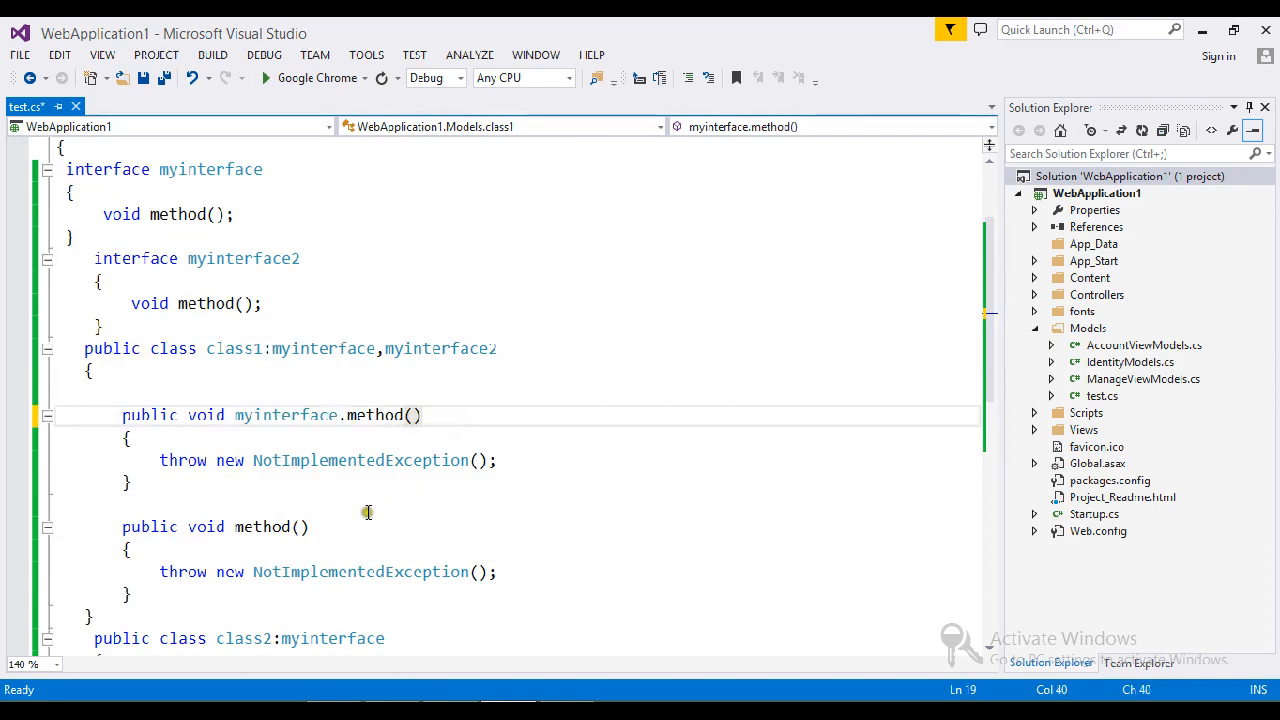
double_click(440, 348)
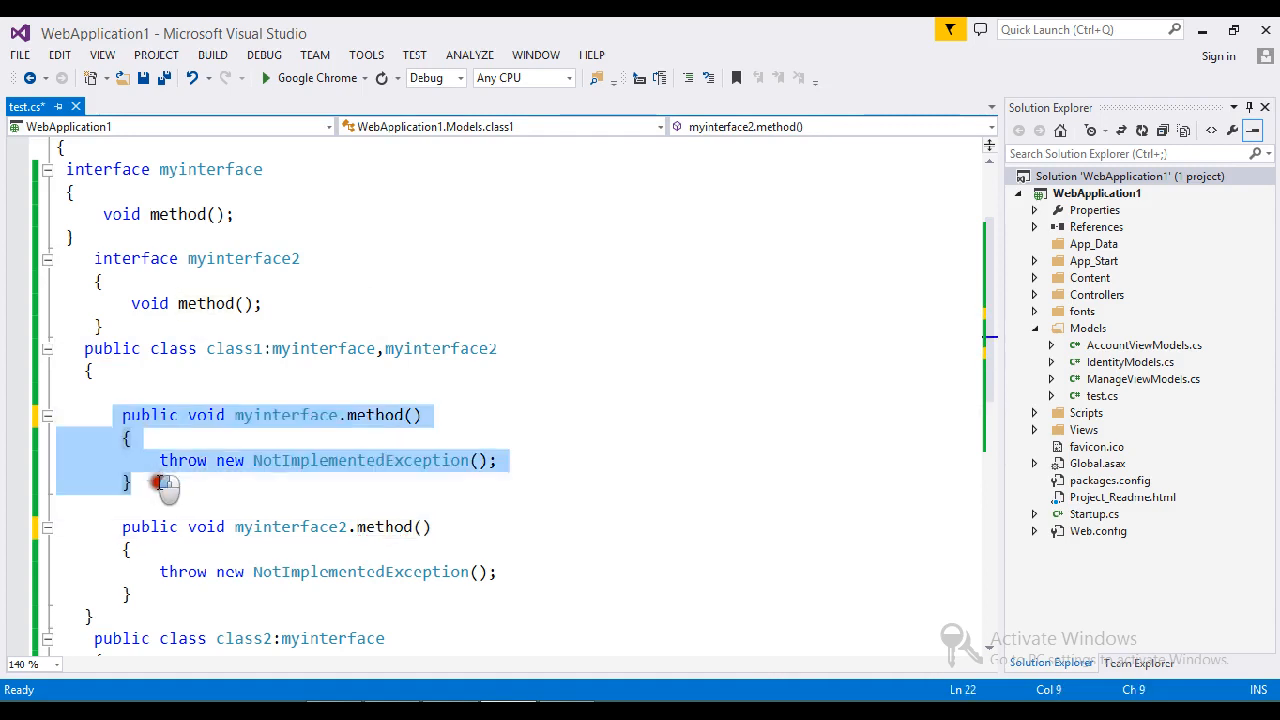
- Remove myinterface after the colon in class2's declaration
click(359, 556)
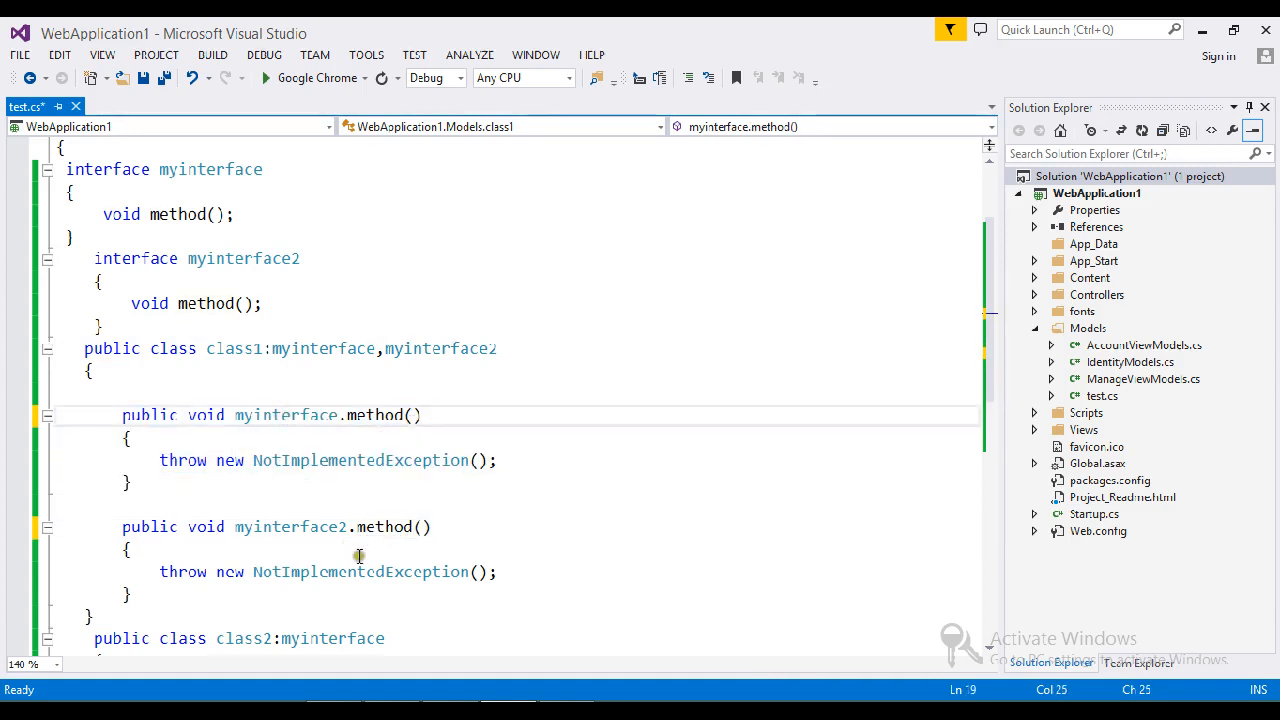
click(424, 527)
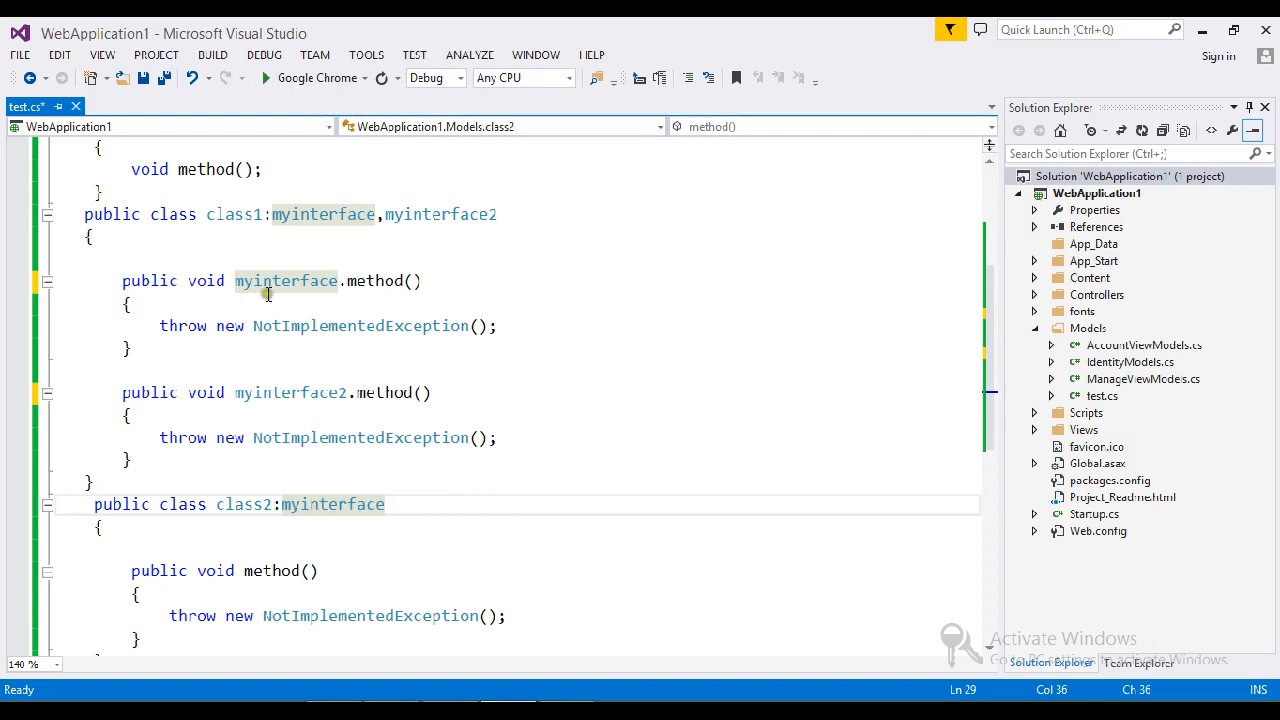
mouse_move(365, 504)
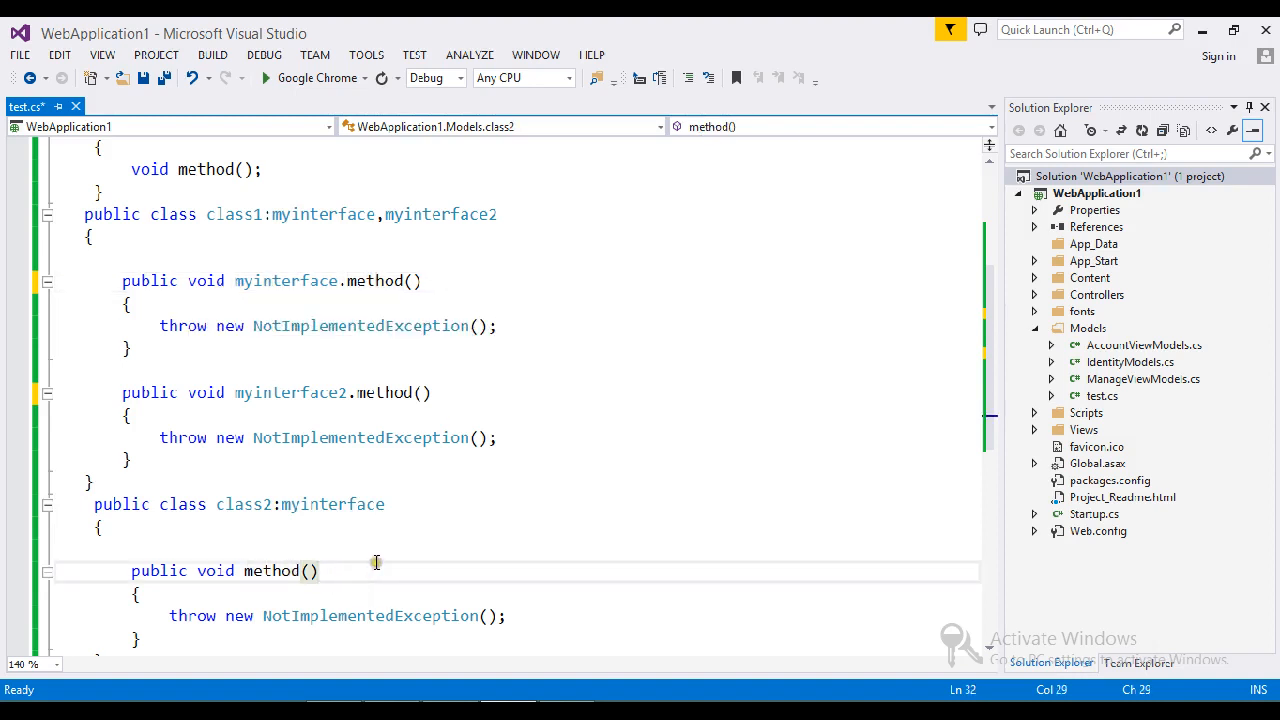
mouse_move(328, 226)
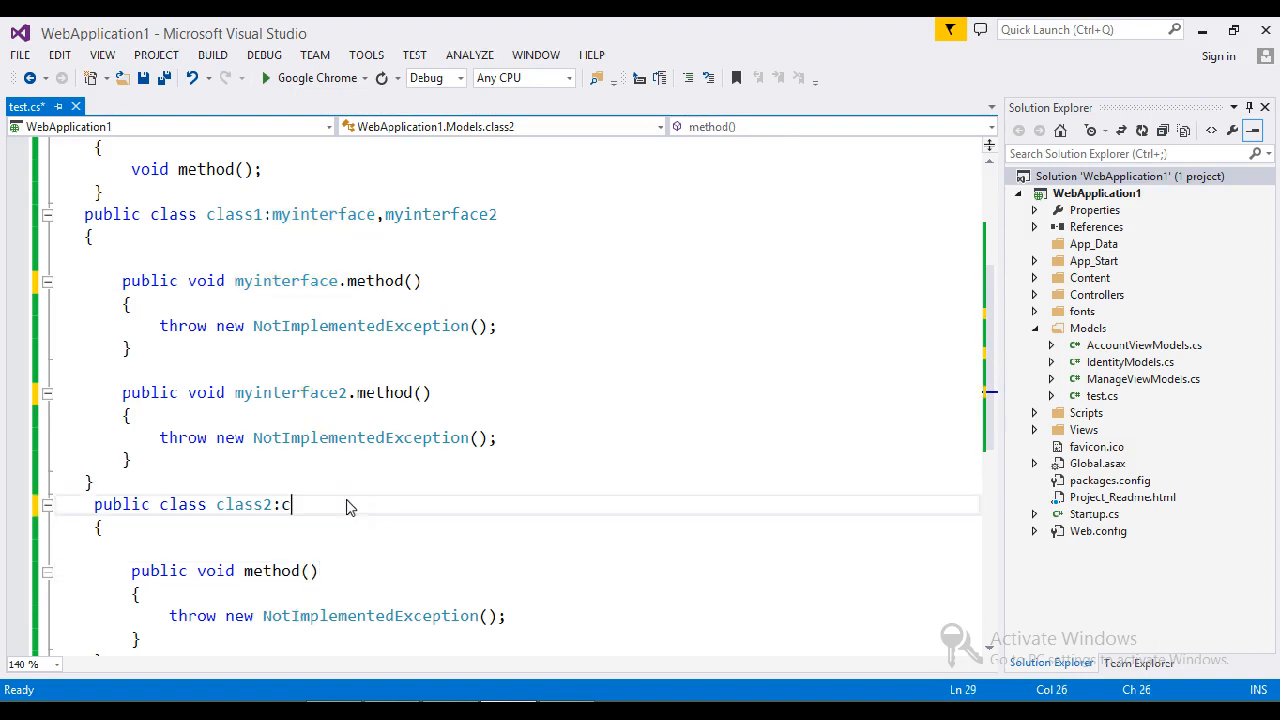
- Make class2 derive from class1, mark myinterface.method() virtual, and add an override calling base.method()
text(lass1)
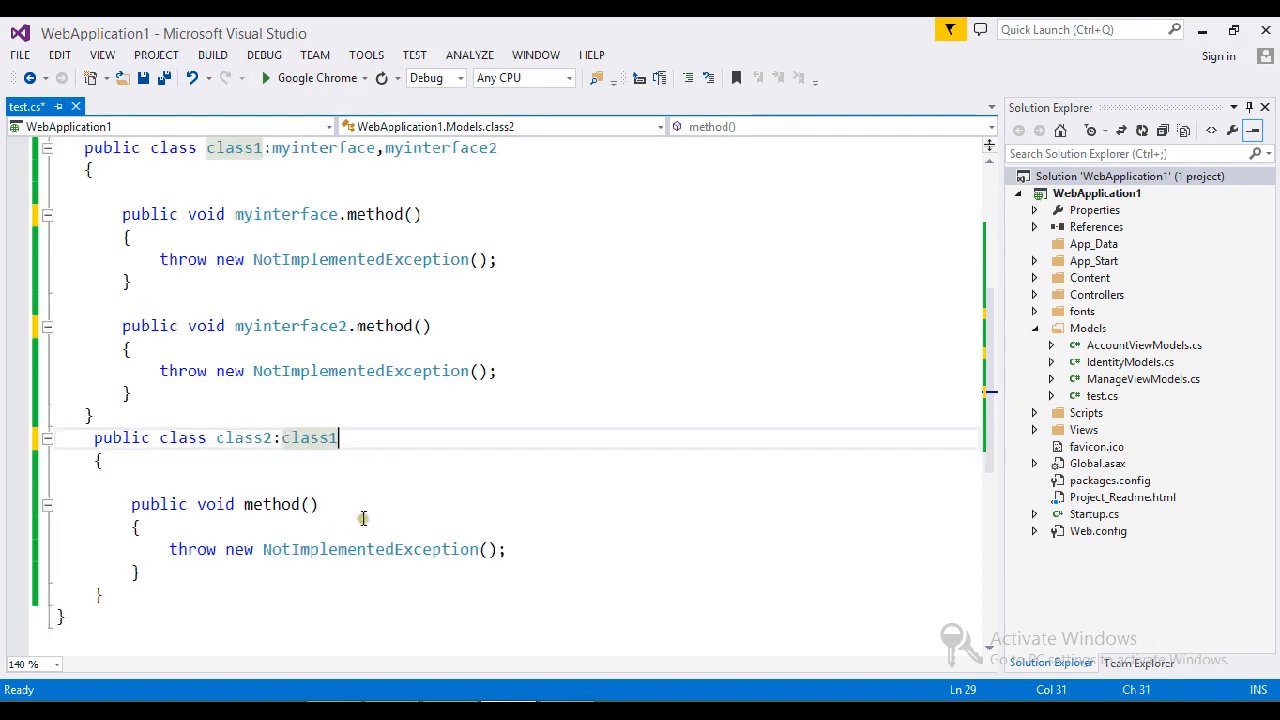
mouse_move(207, 211)
text(public)
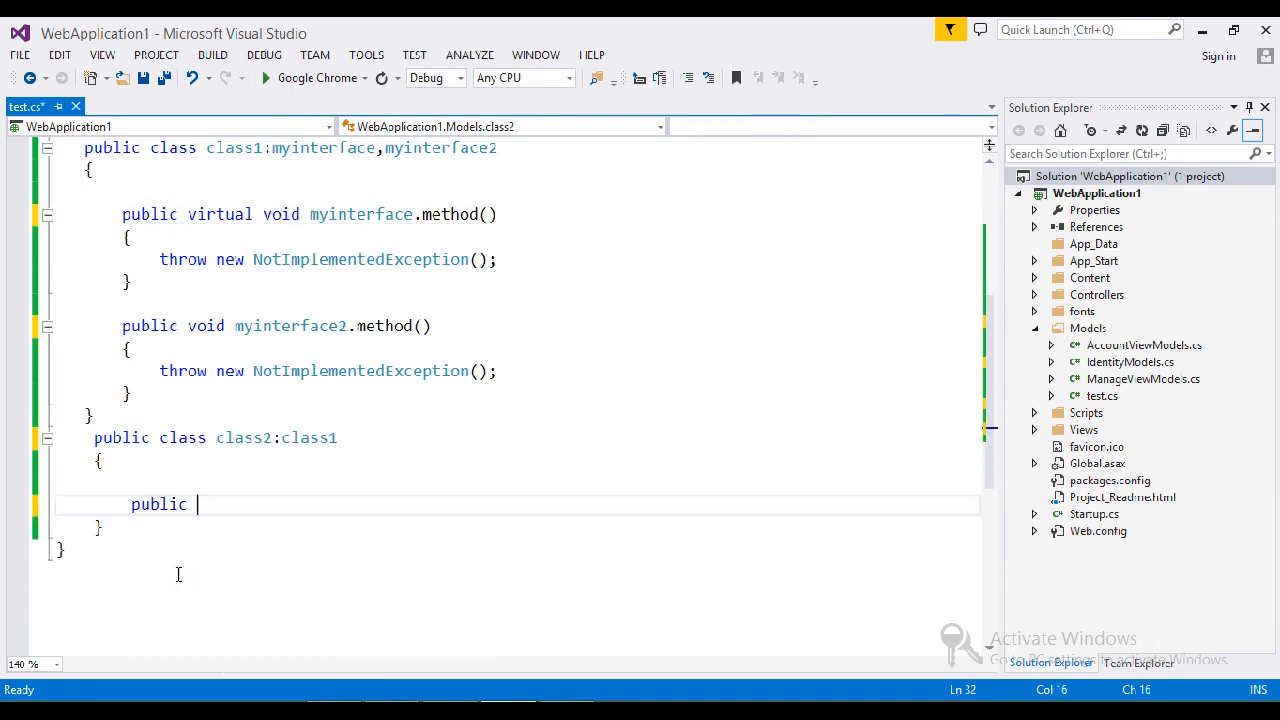
text(override void method()
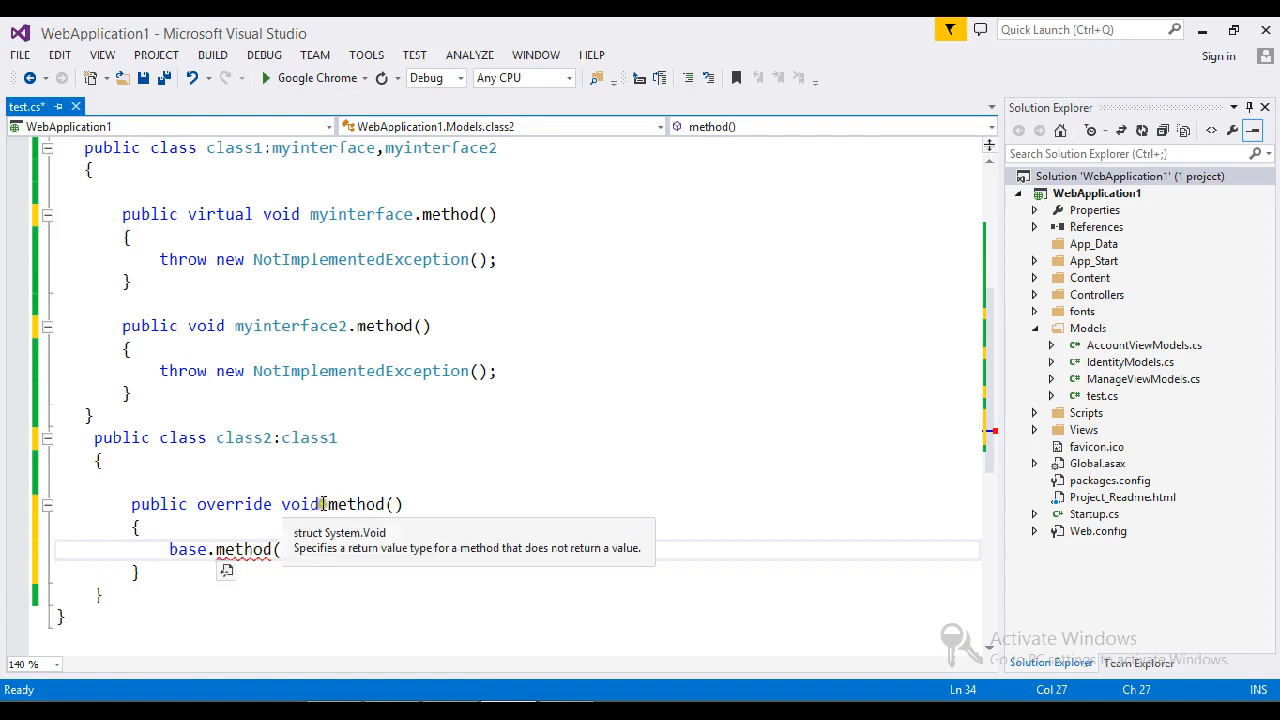
- Rename class2's override to myinterface.method(), keeping base.method() as its body call
double_click(360, 214)
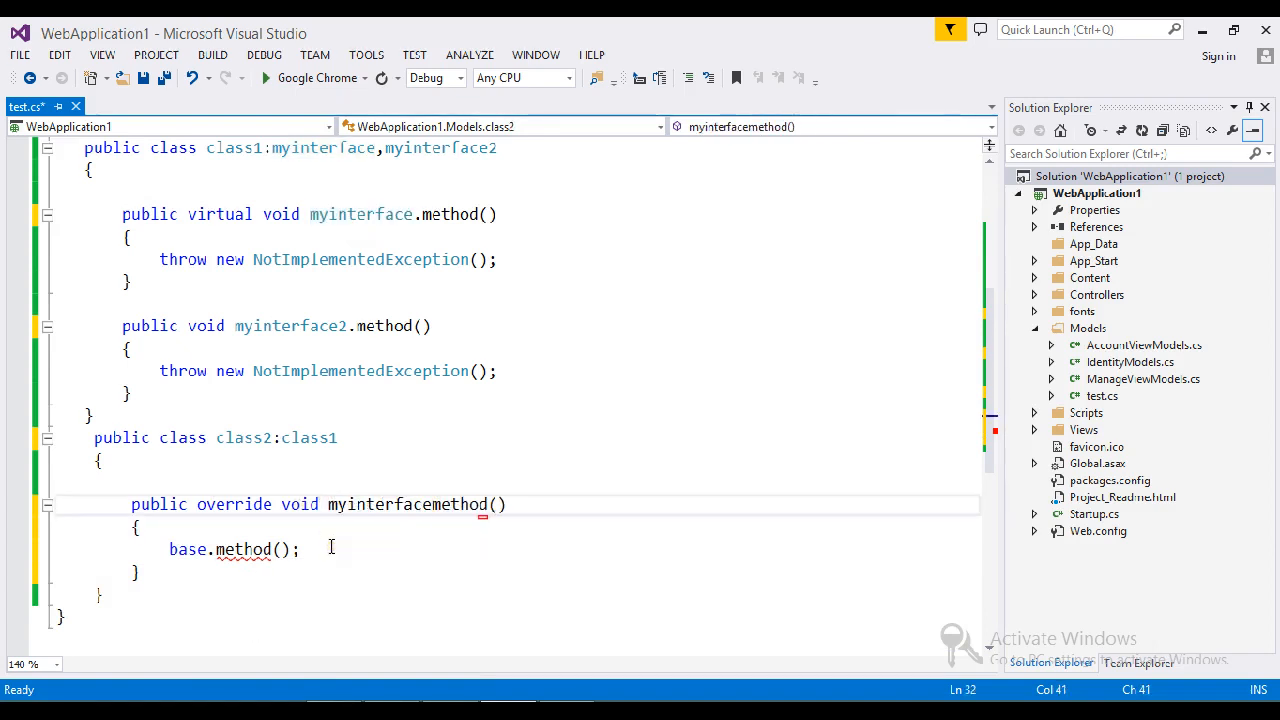
text(.)
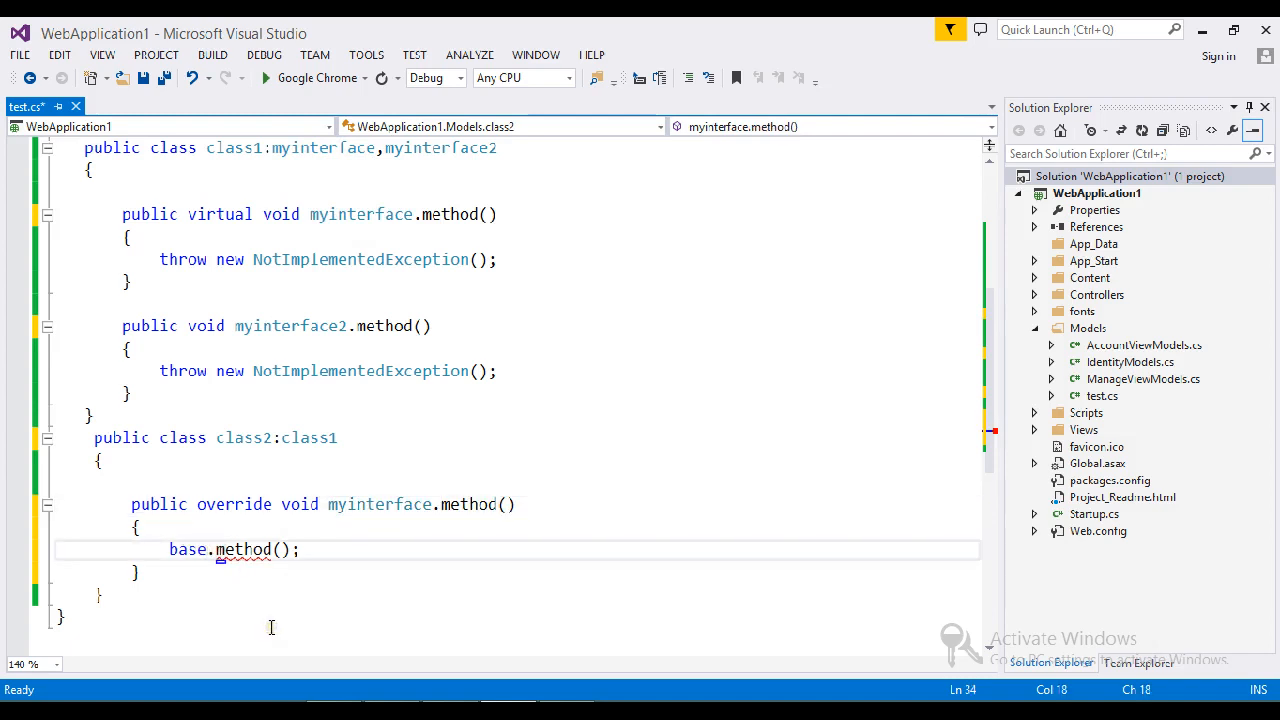
text(myinterface.)
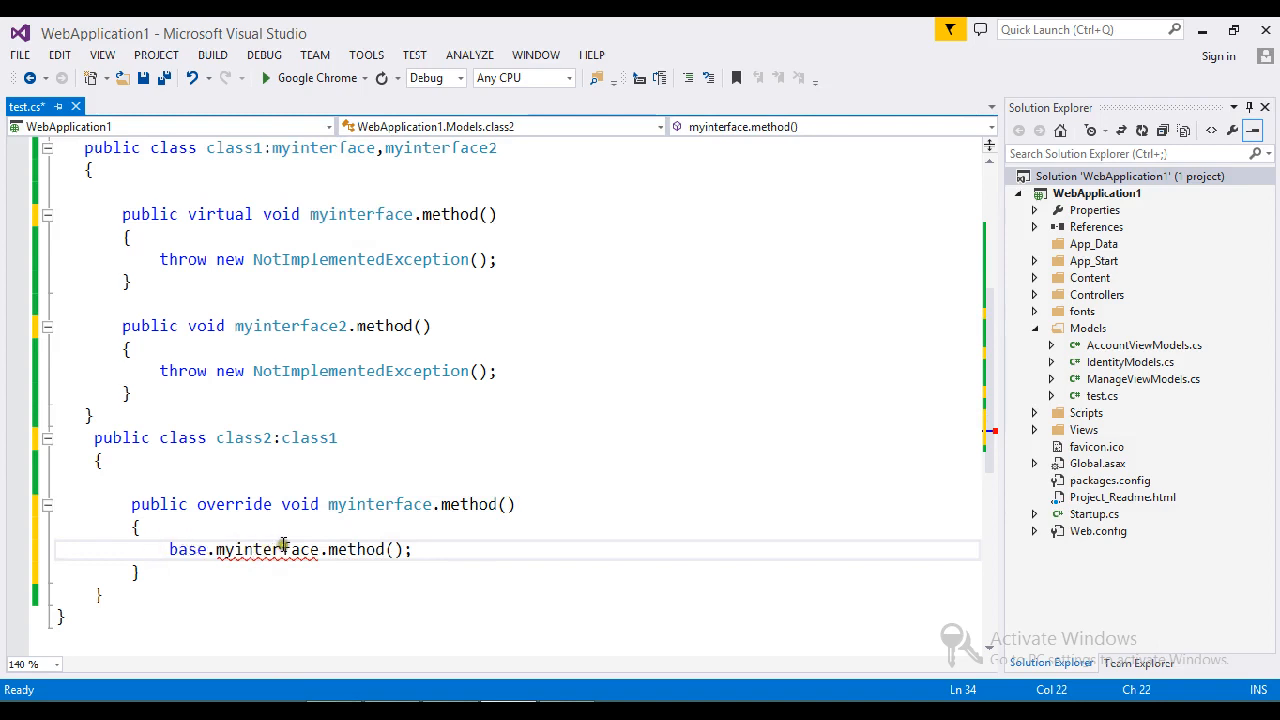
double_click(267, 549)
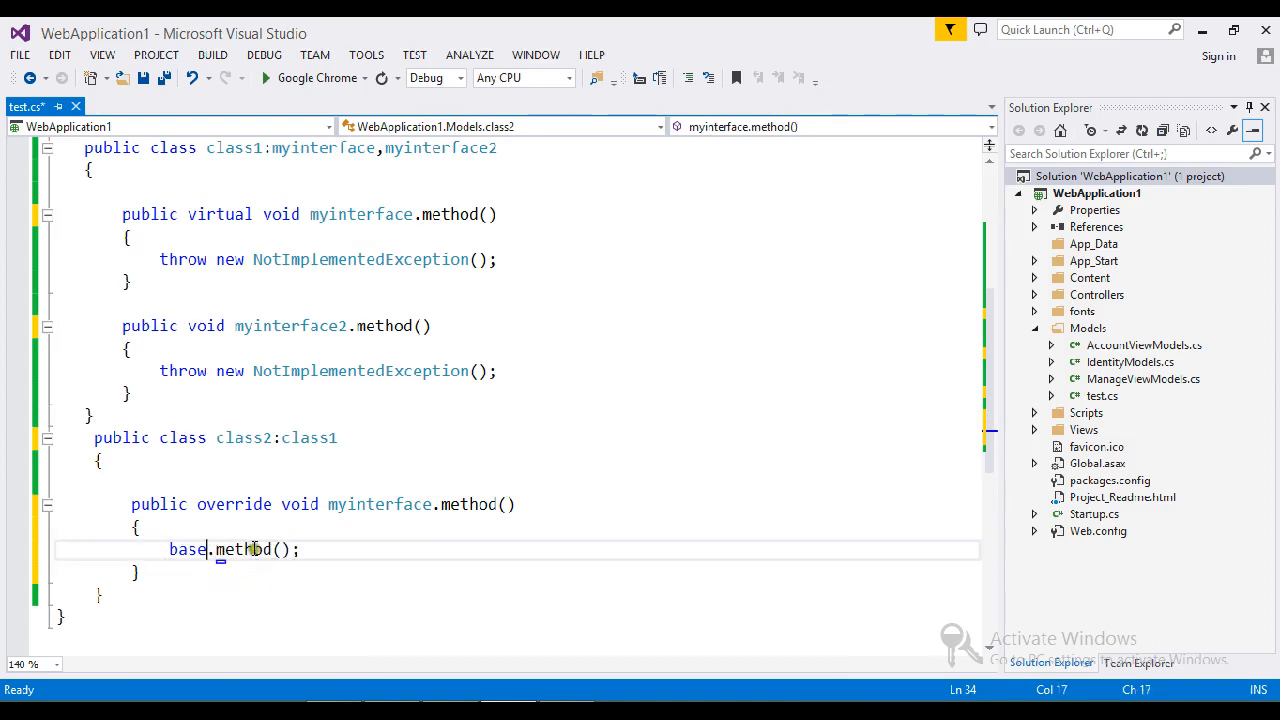
click(231, 571)
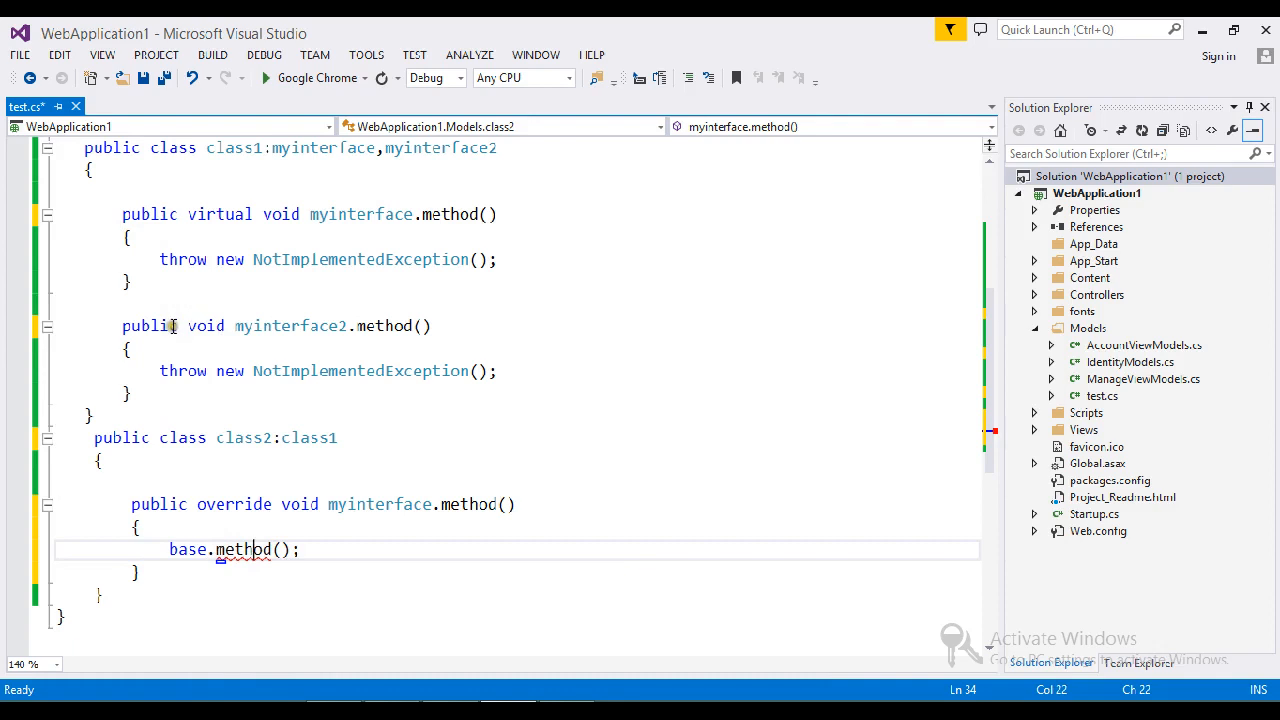
- Select class1's myinterface2.method() implementation to review it
drag(122, 325, 132, 394)
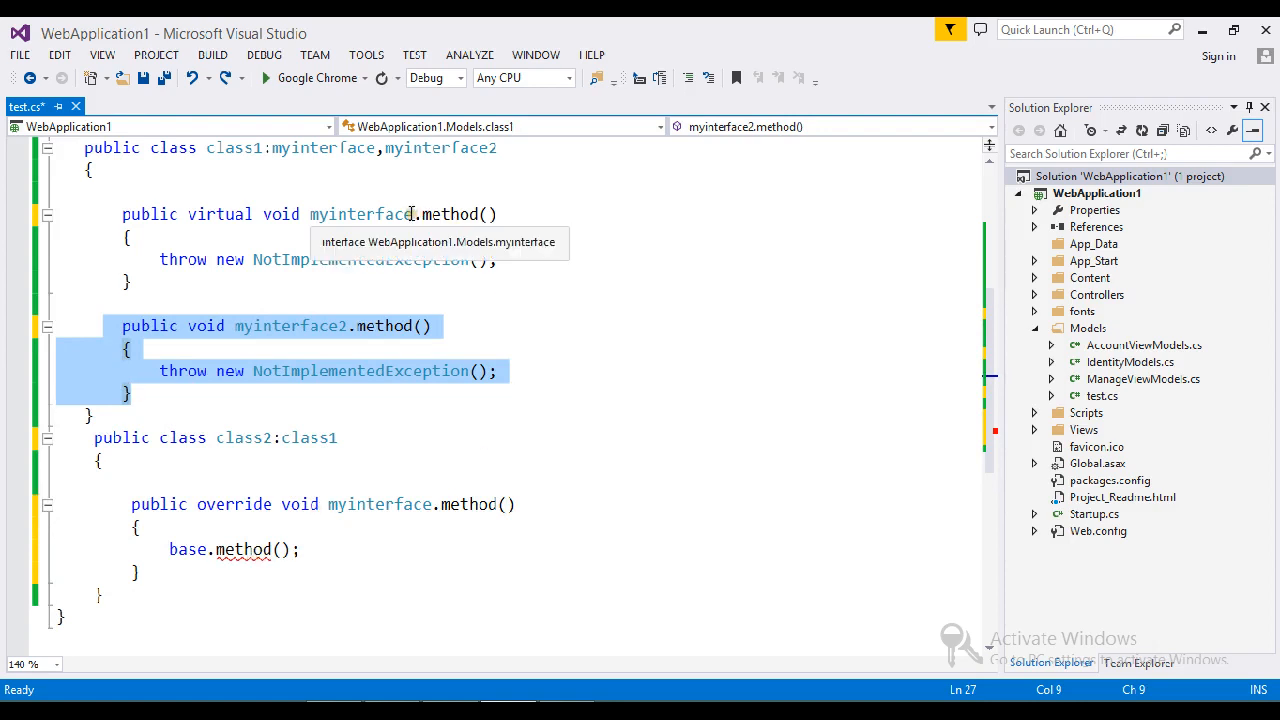
mouse_move(320, 437)
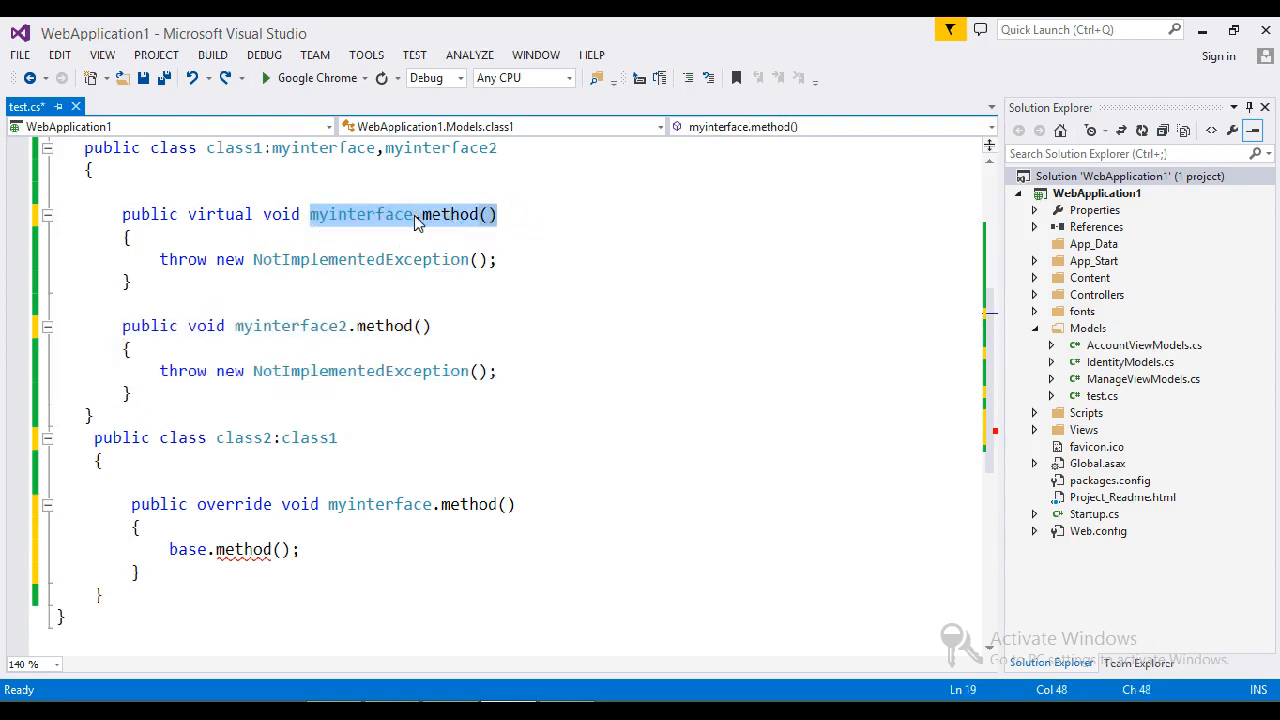
mouse_move(243, 549)
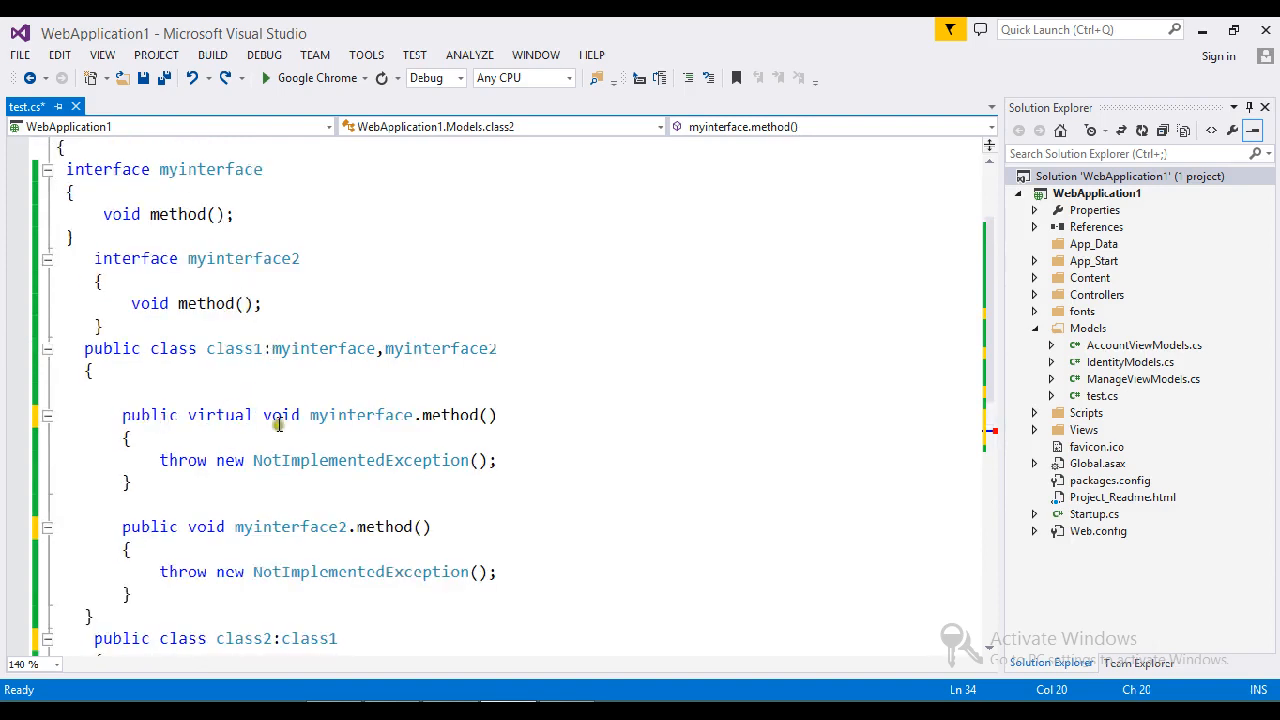
mouse_move(415, 414)
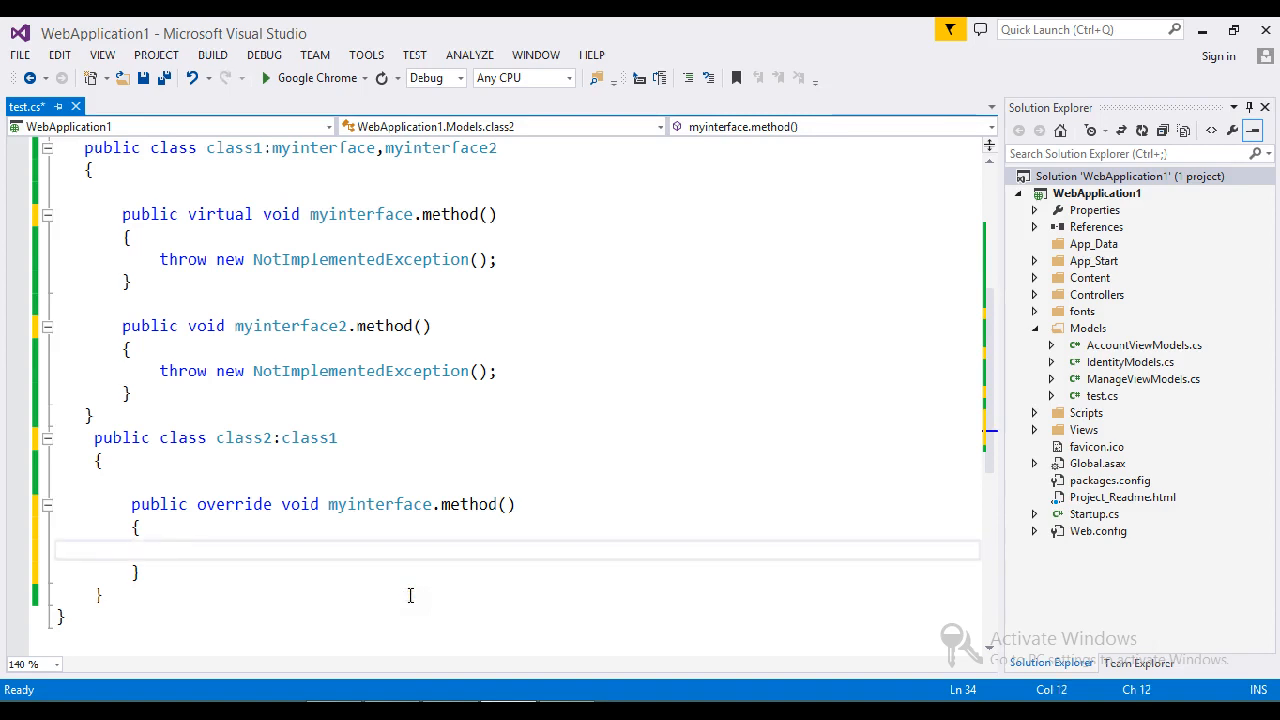
- Type the comment "//imple" inside class2's empty override body
text(//impl)
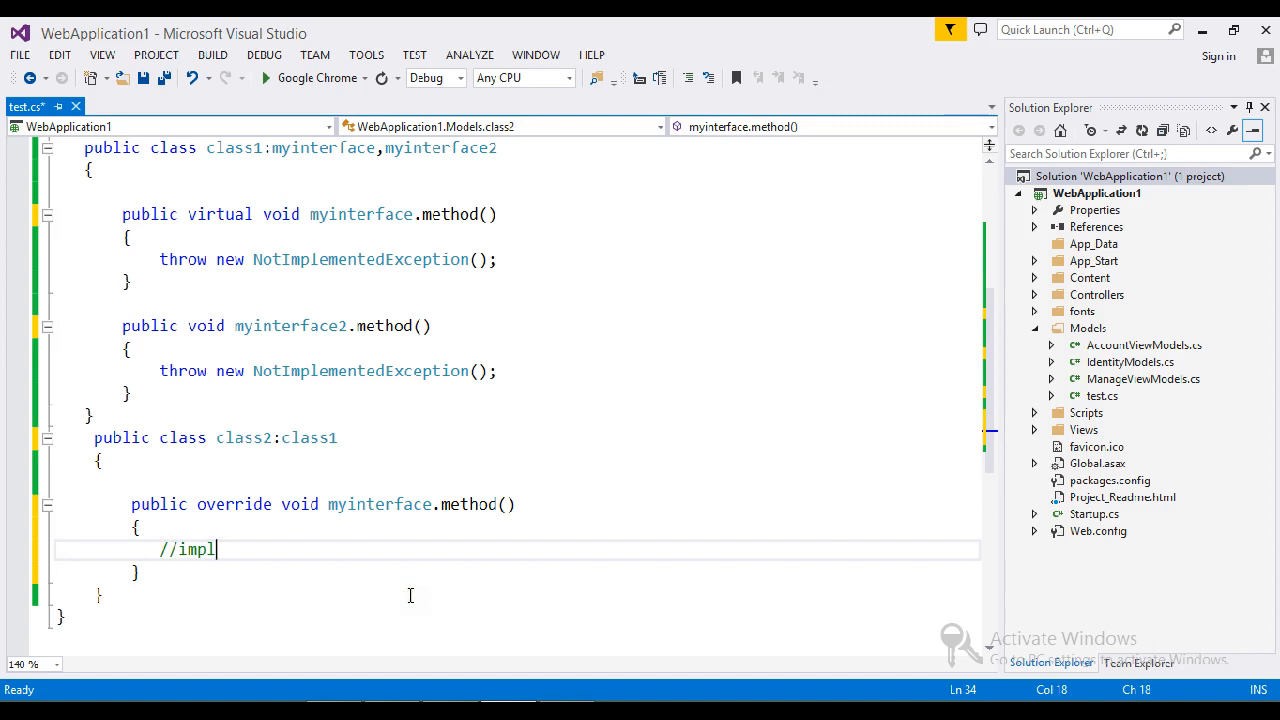
text(e)
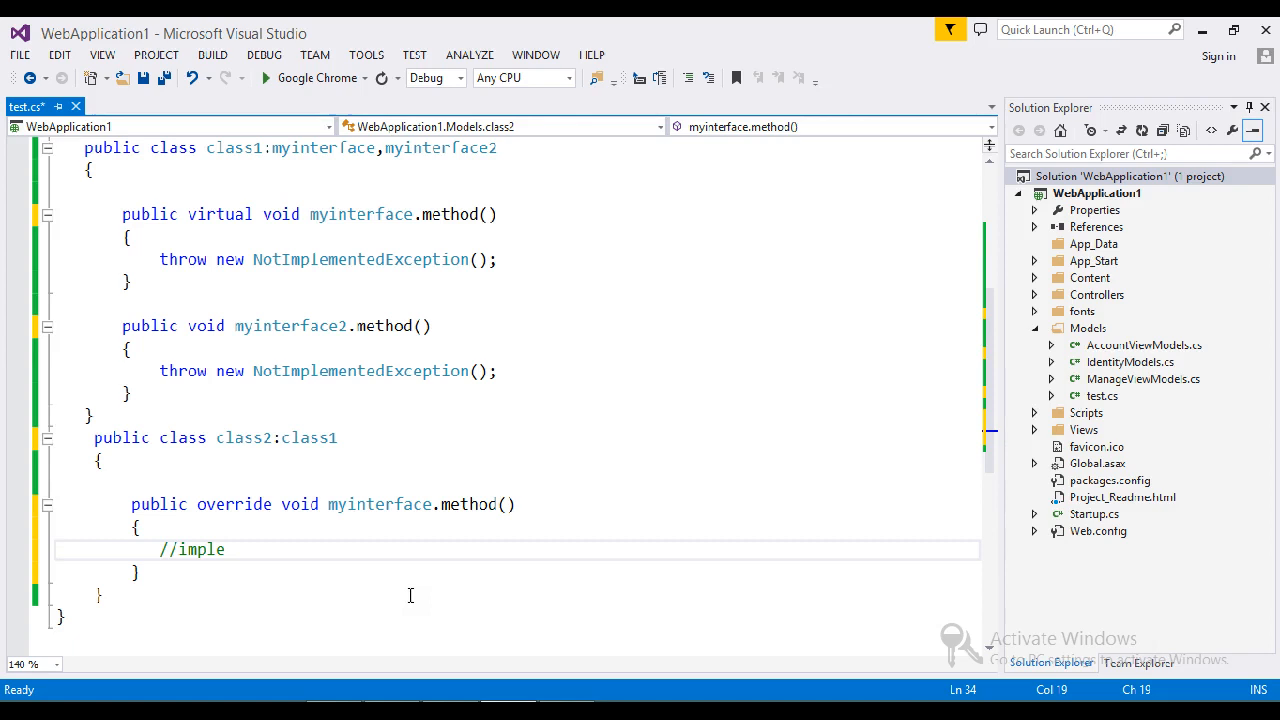
click(225, 549)
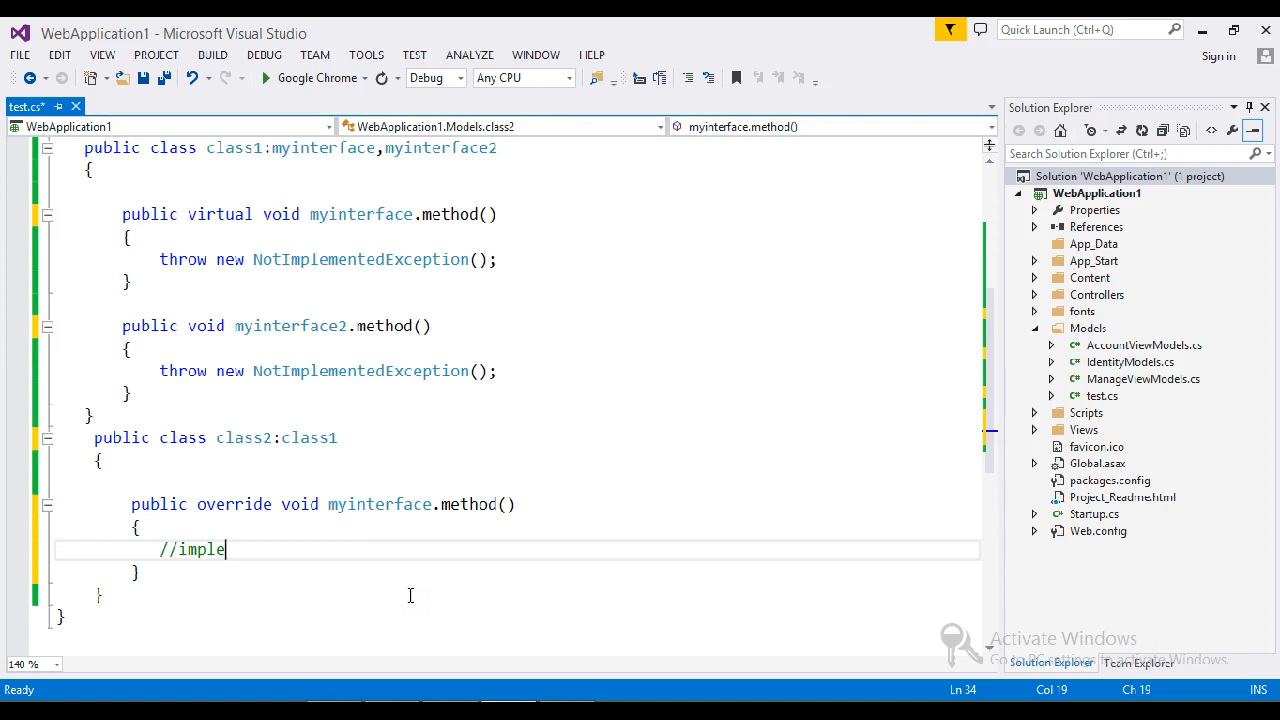